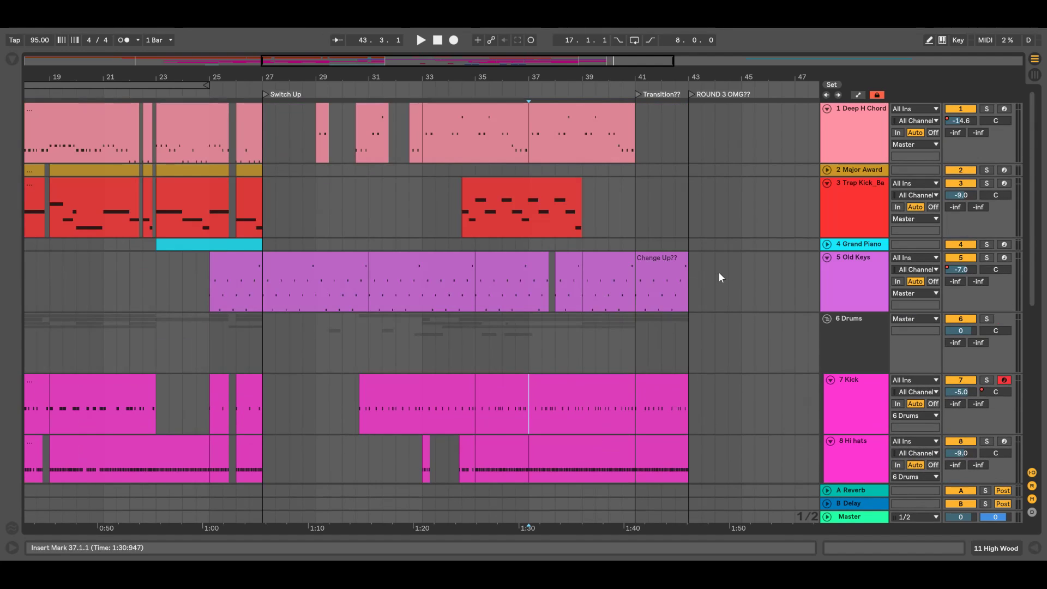
Step: Scroll through the Deep H Chord chain to see Wavetable and the kick-sidechained Compressor
scroll(right, 3)
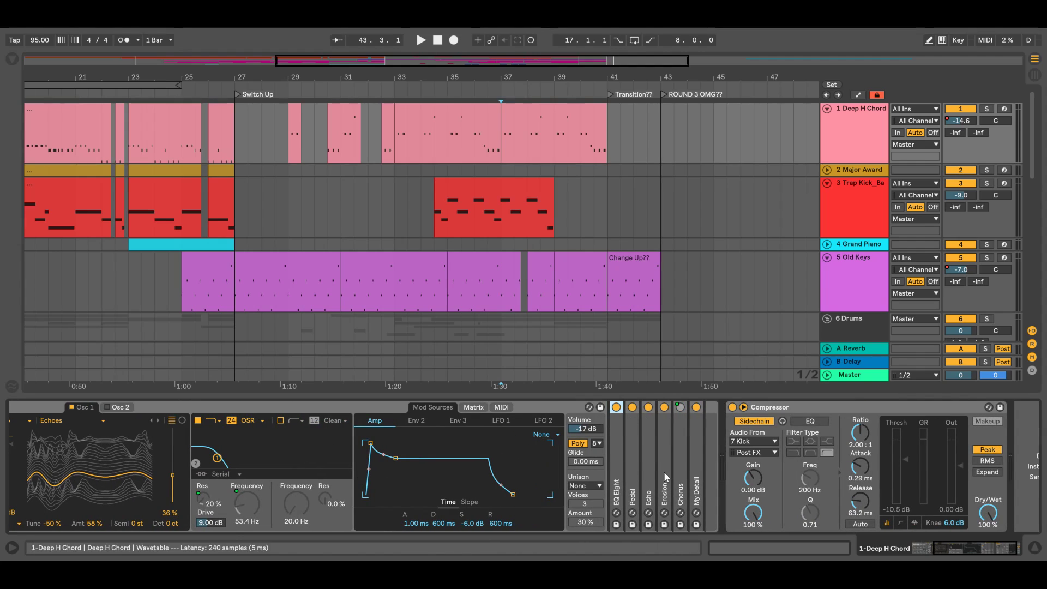
mouse_move(664, 450)
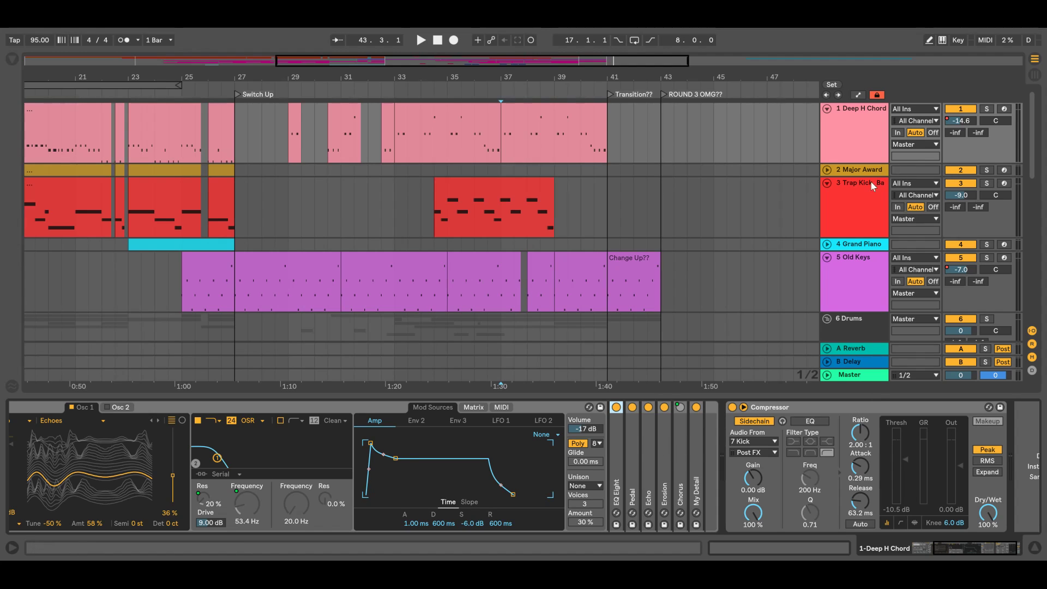
Step: View the Major Award, Trap Kick_Bass, then Grand Piano device chains in turn
click(859, 169)
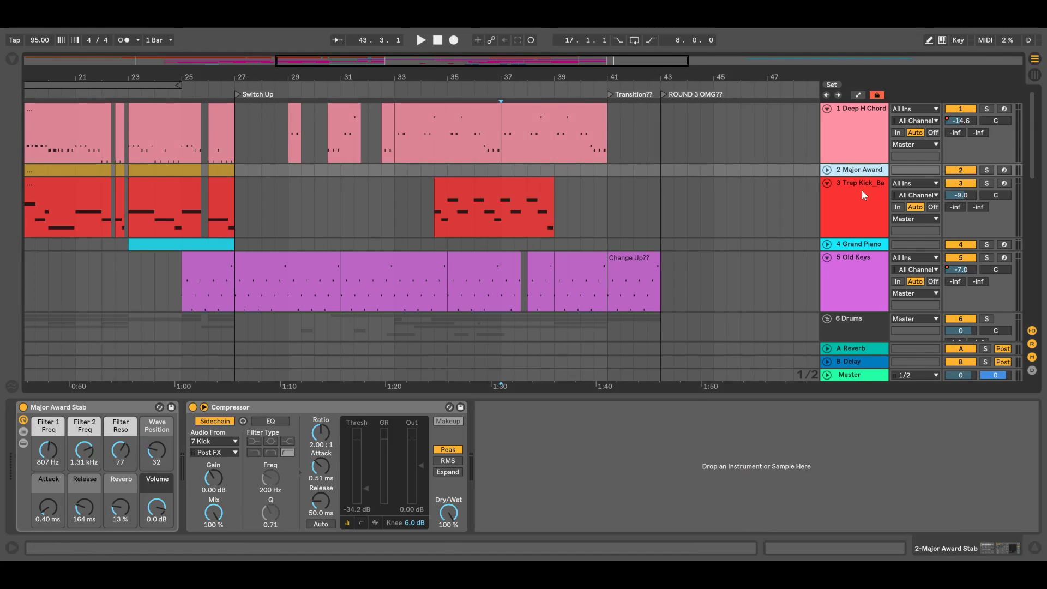
click(860, 194)
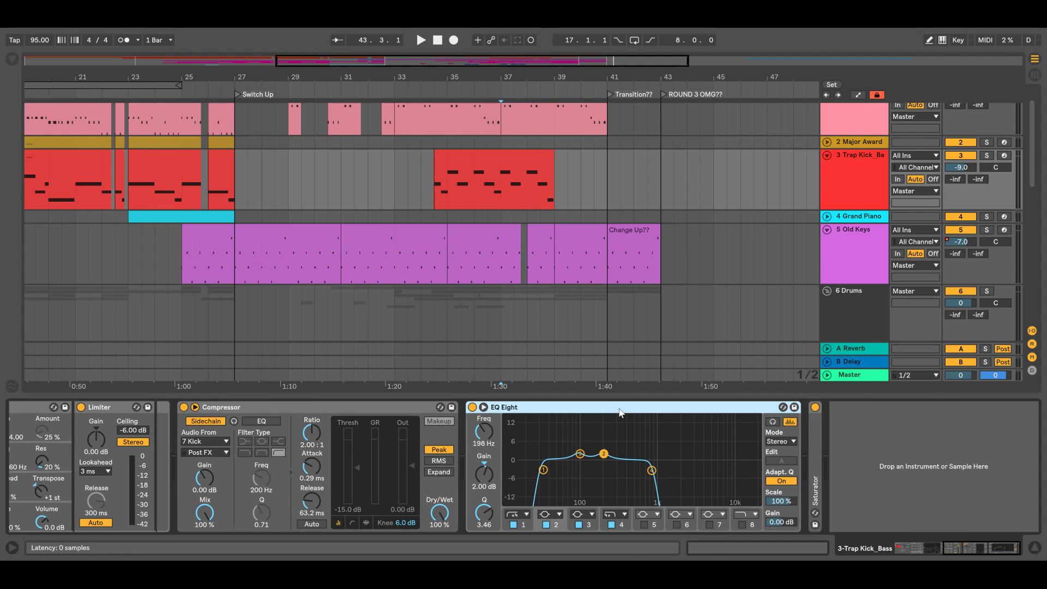
click(471, 407)
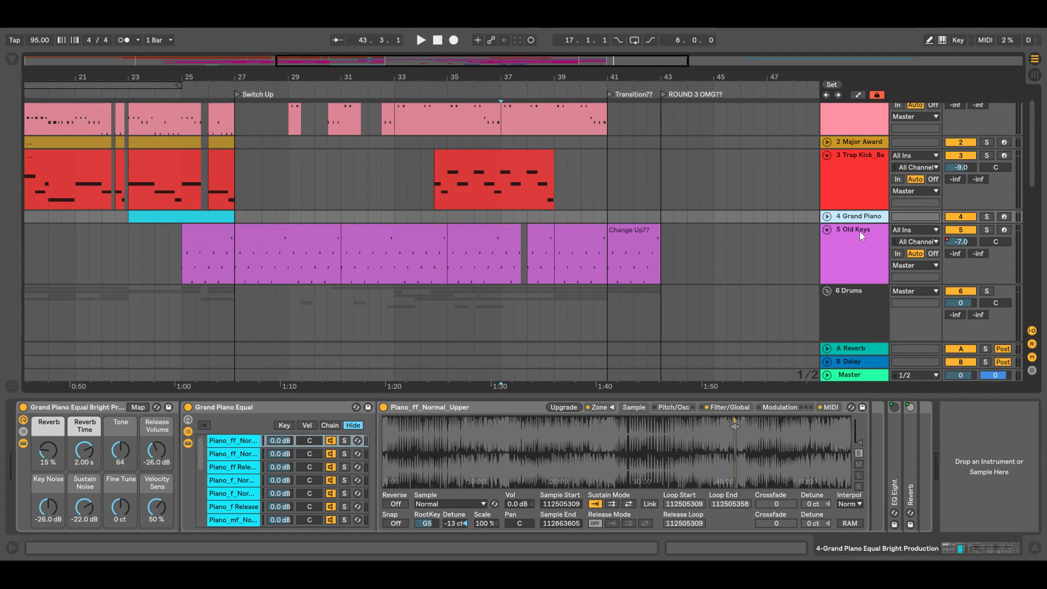
click(854, 229)
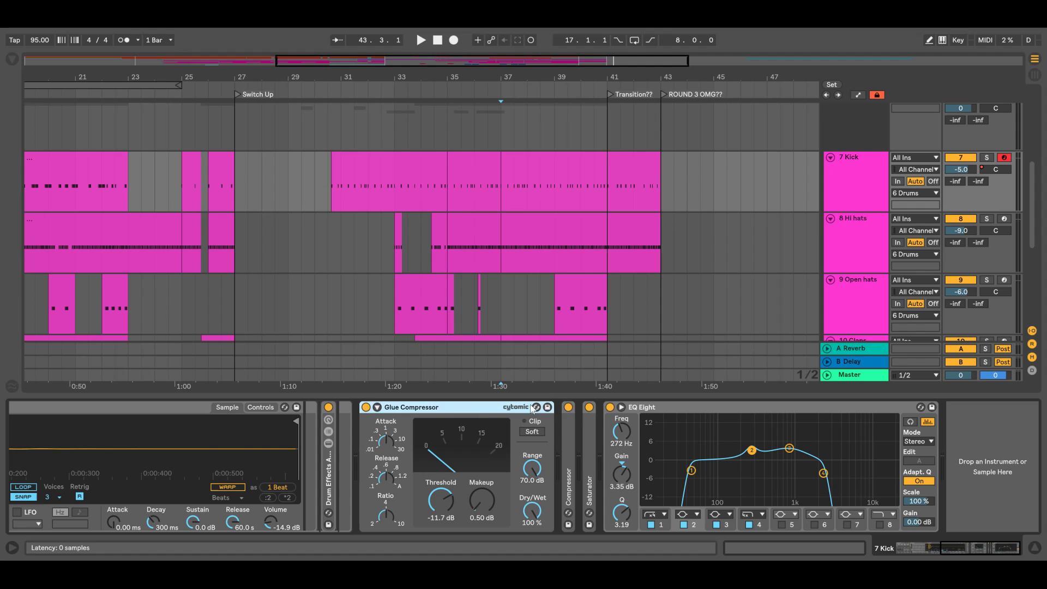
mouse_move(719, 413)
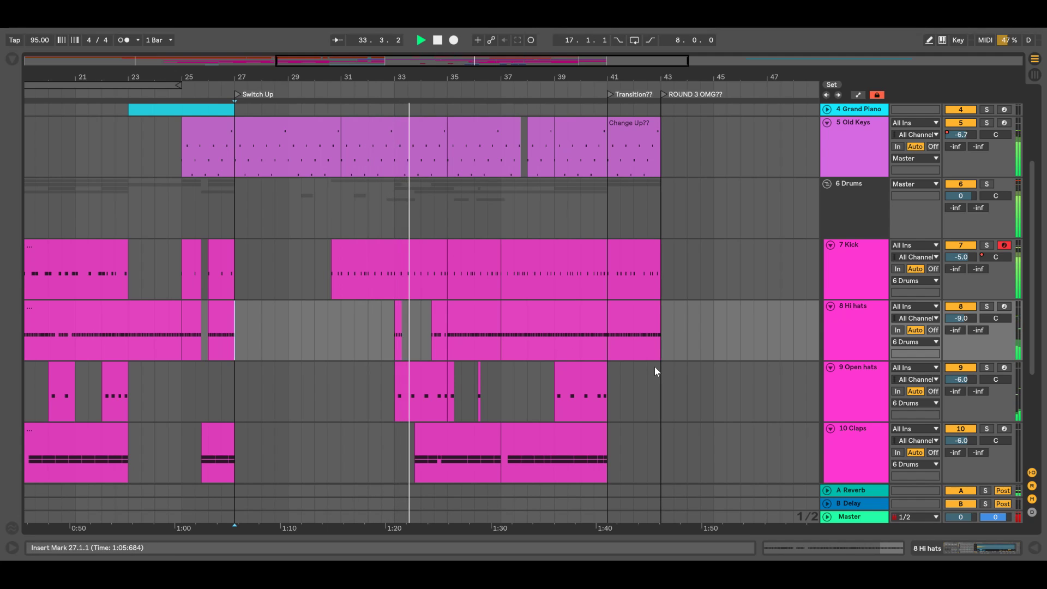
Step: Scroll down to show all tracks and play the full arrangement
scroll(down, 3)
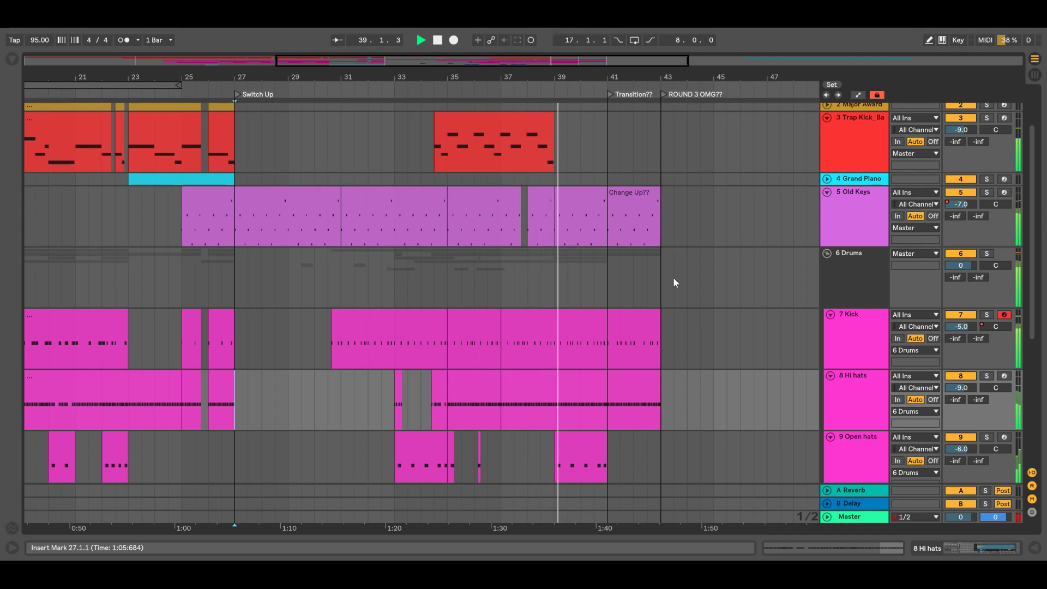
click(436, 40)
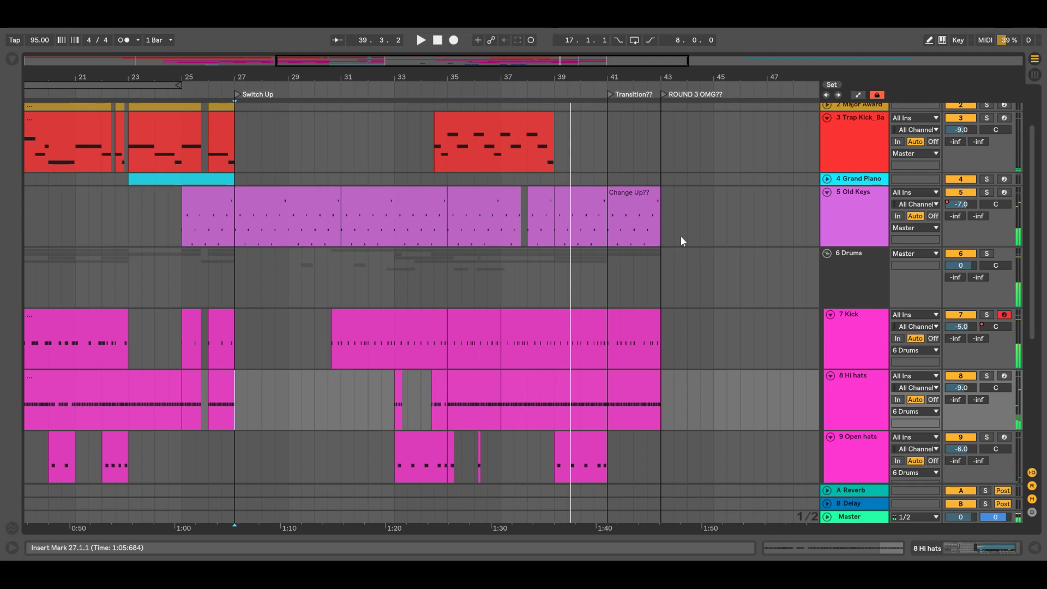